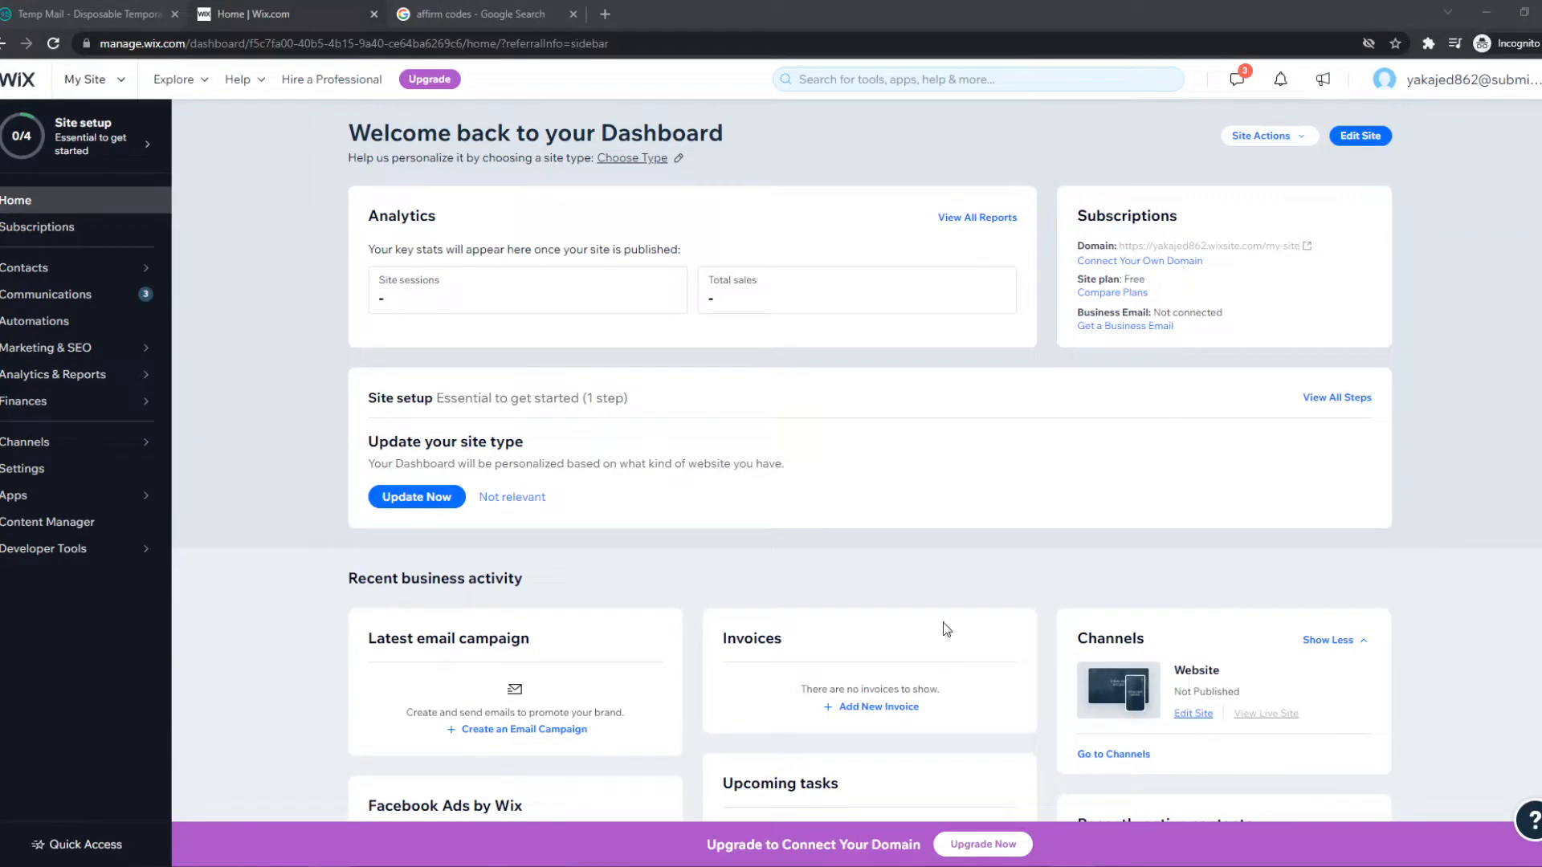
mouse_move(800, 554)
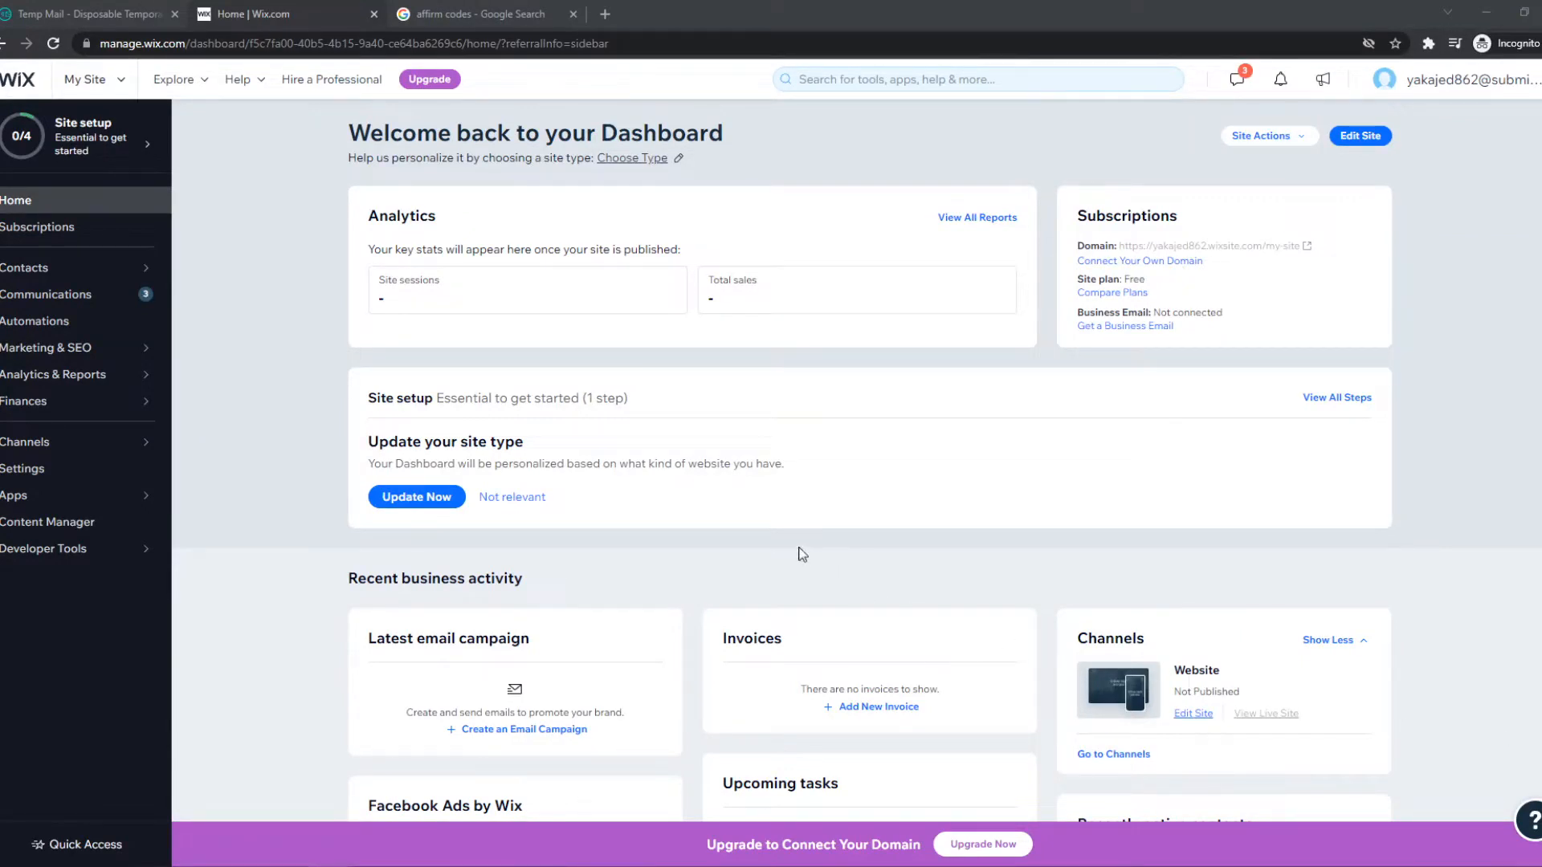
mouse_move(104, 445)
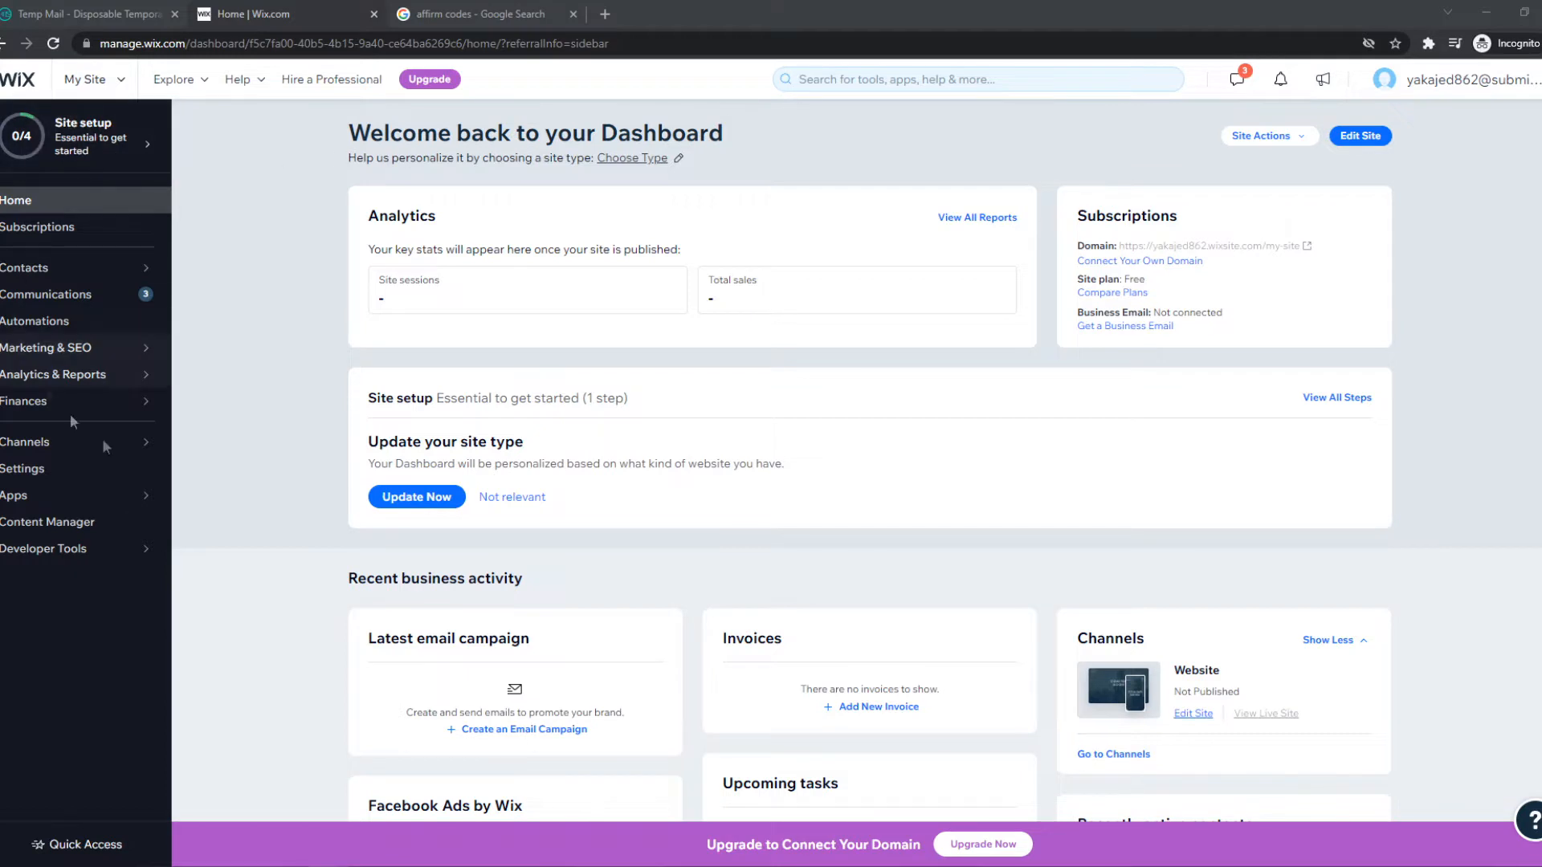
Search the dashboard for 'payment' to reach the Accept Payments settings.
left_click(977, 79)
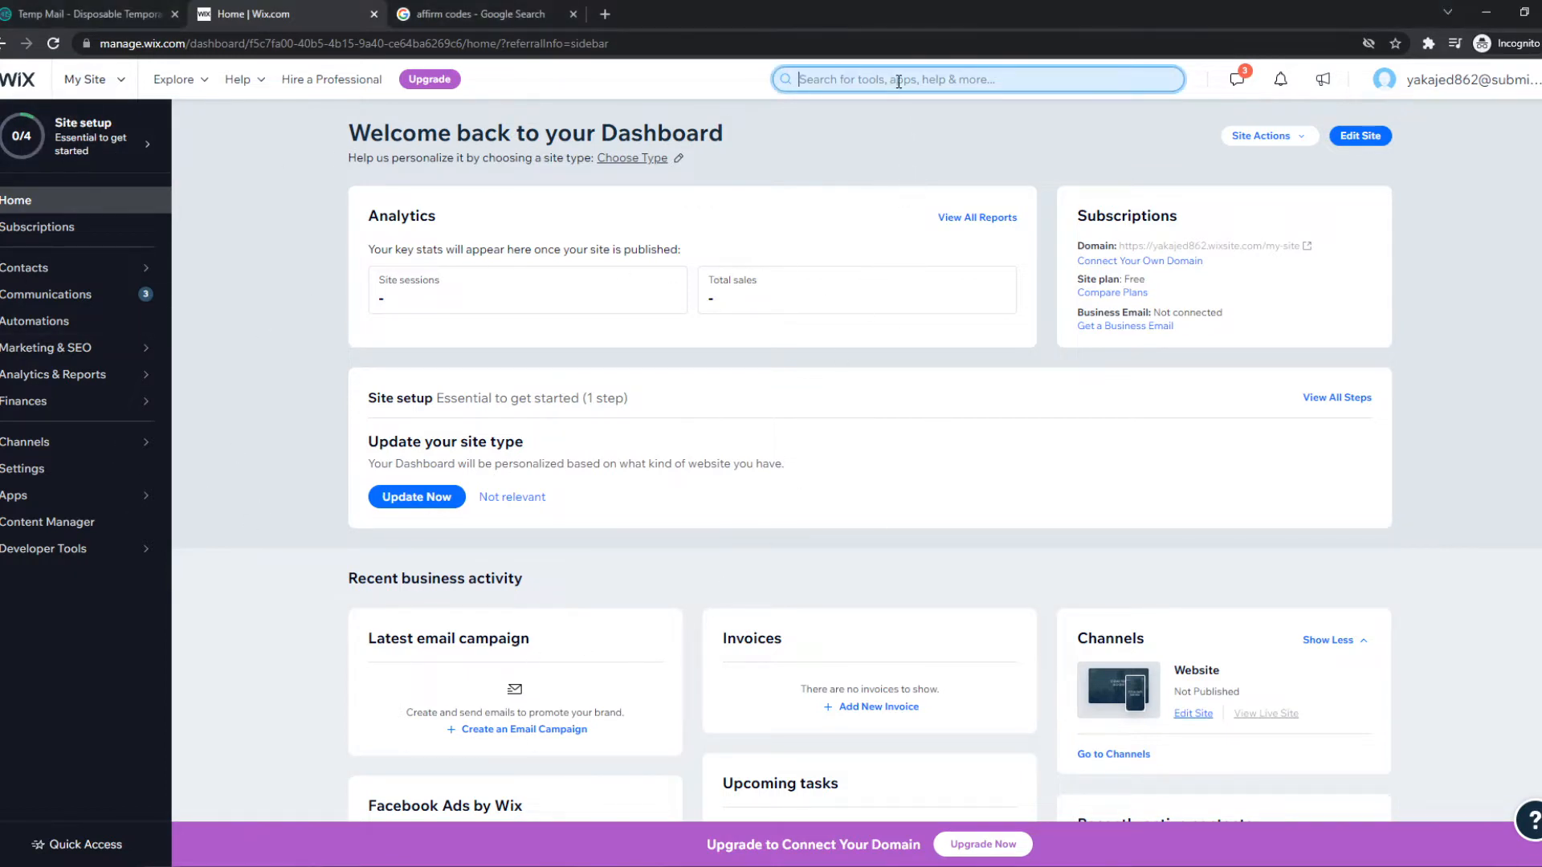
type("payment")
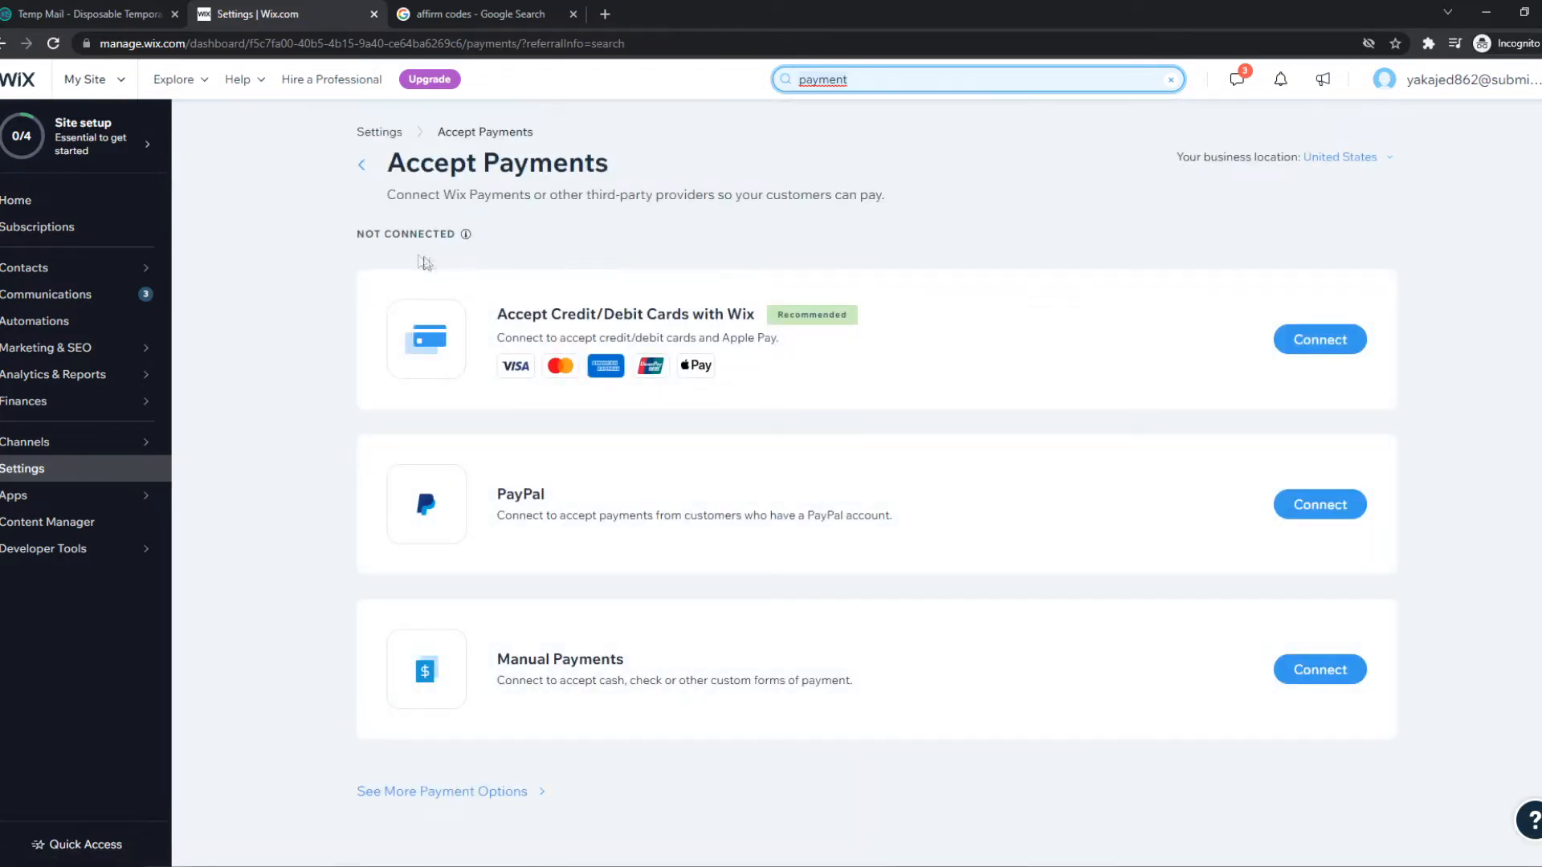
mouse_move(392, 747)
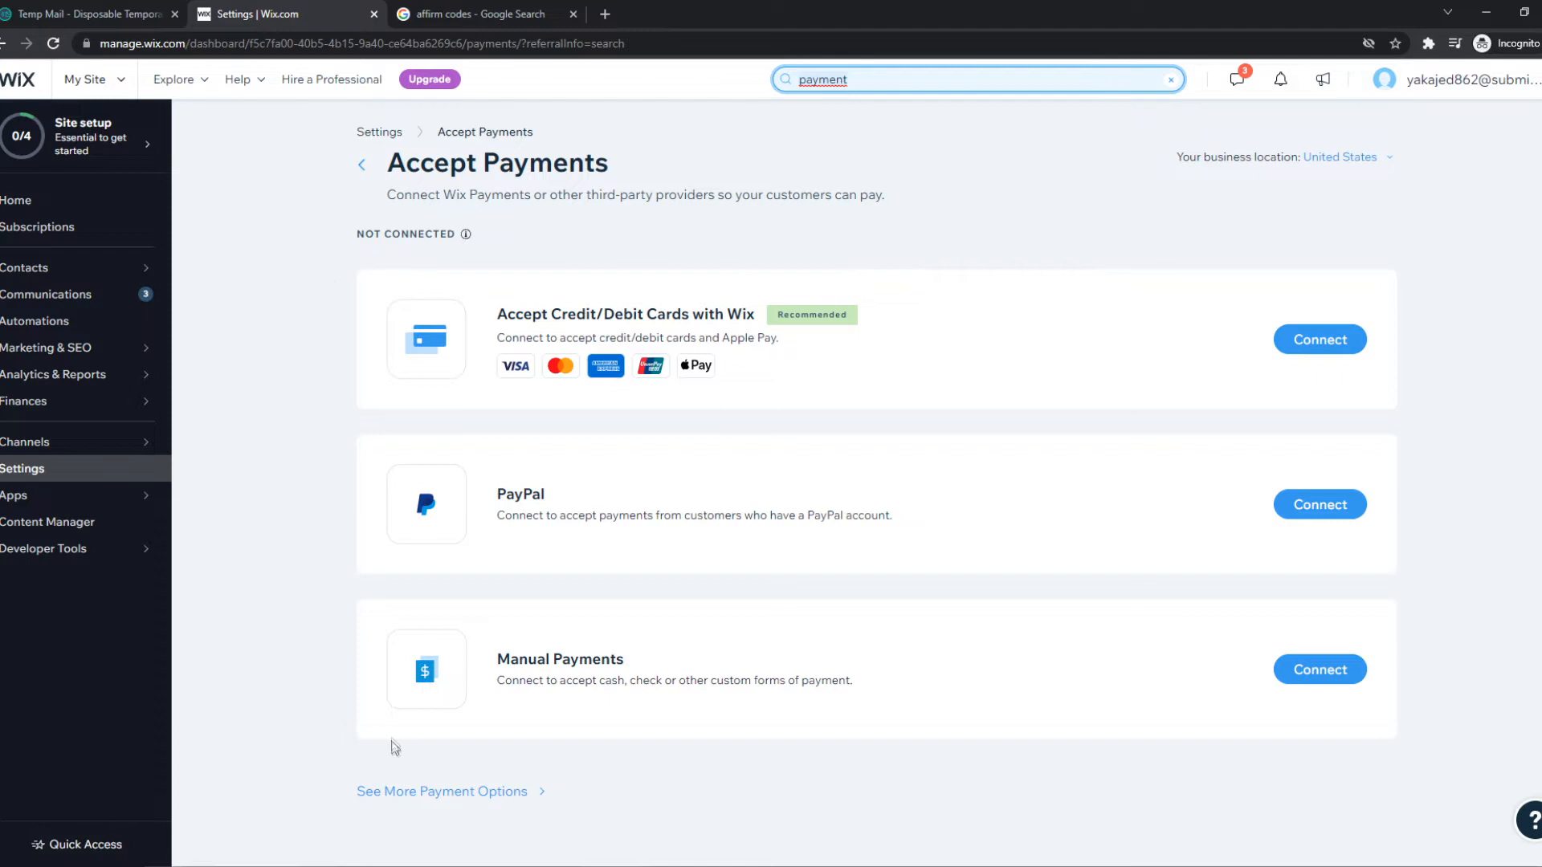
mouse_move(427, 721)
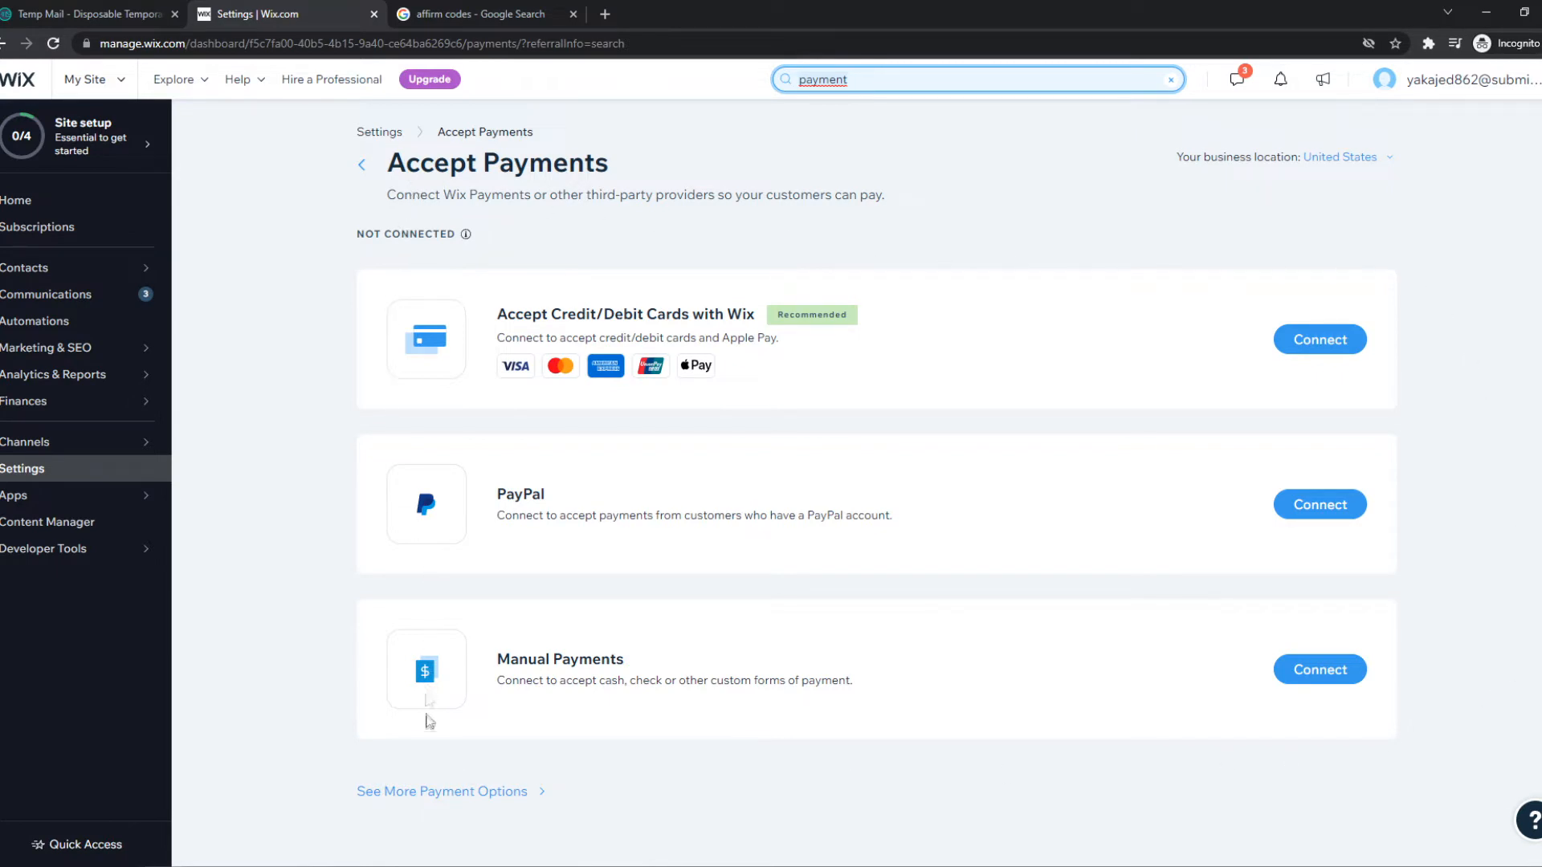
From More Payment Options, choose Klarna and start connecting it as a provider.
left_click(441, 791)
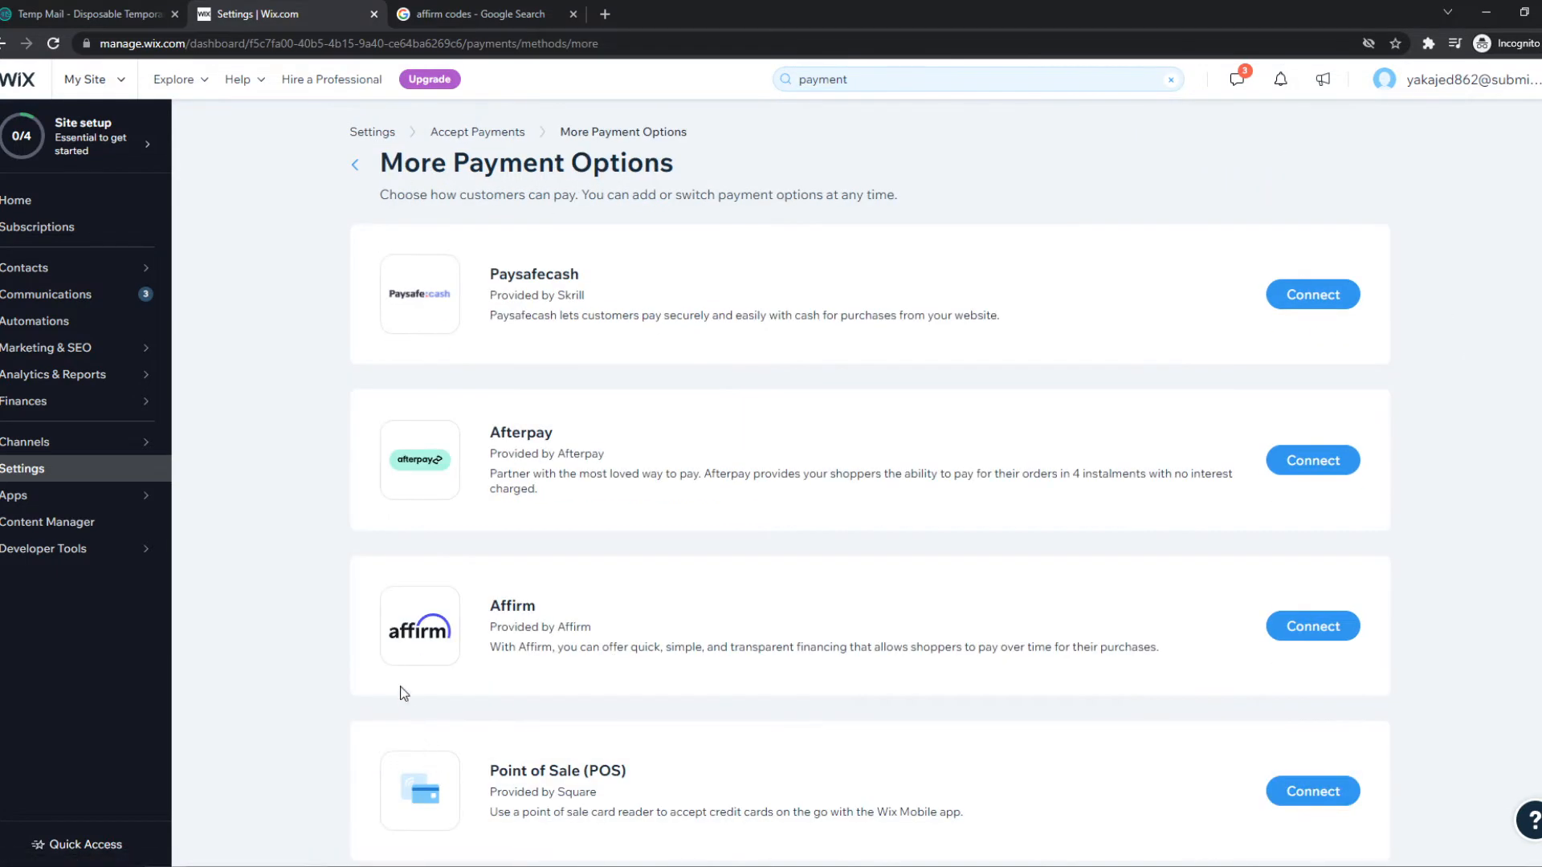
scroll("down", 3)
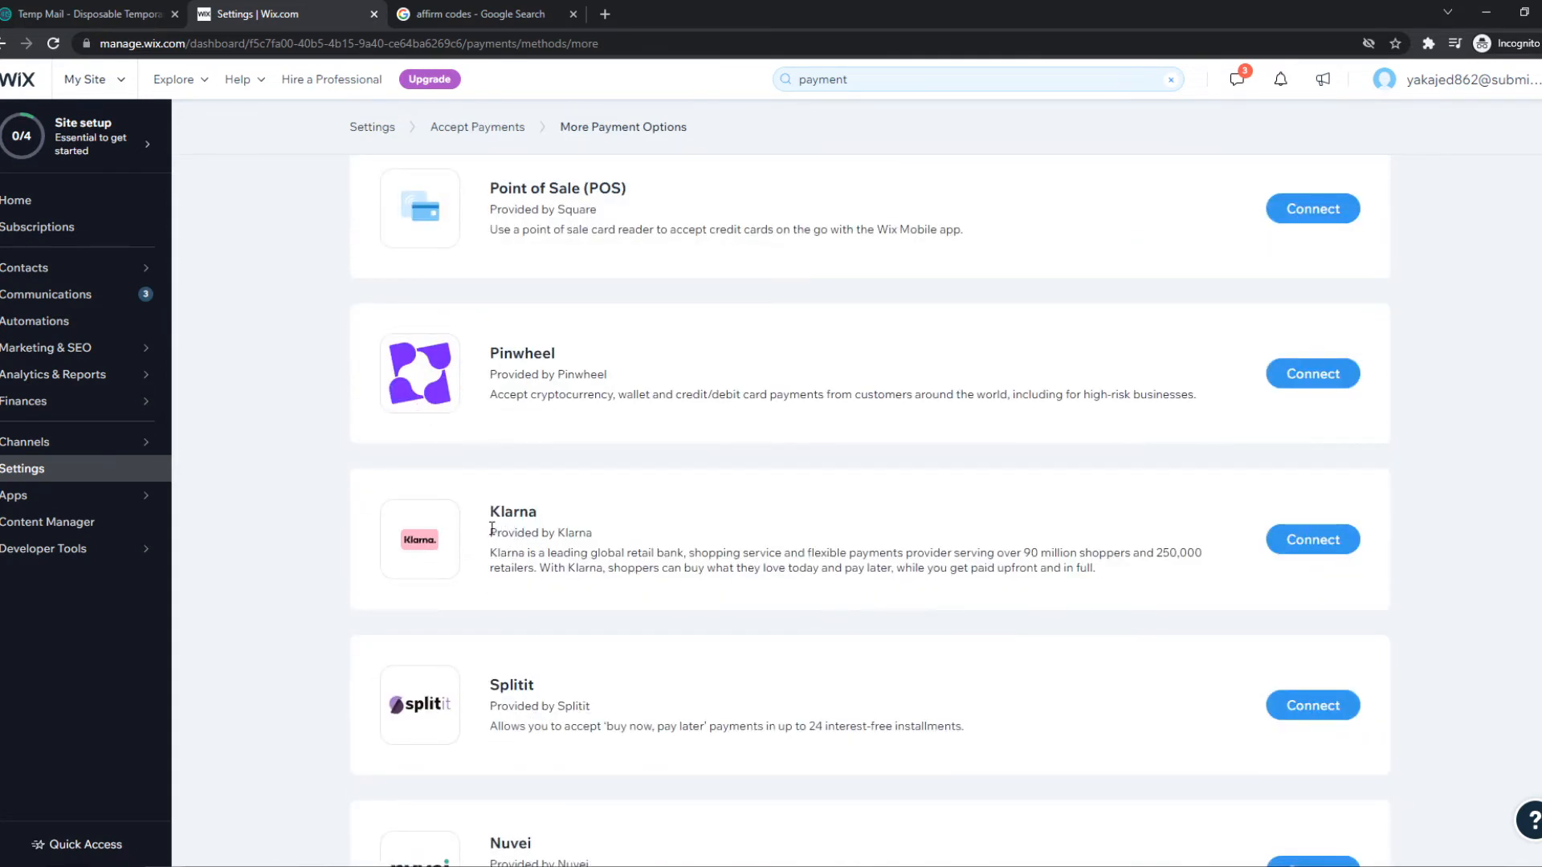
mouse_move(1312, 540)
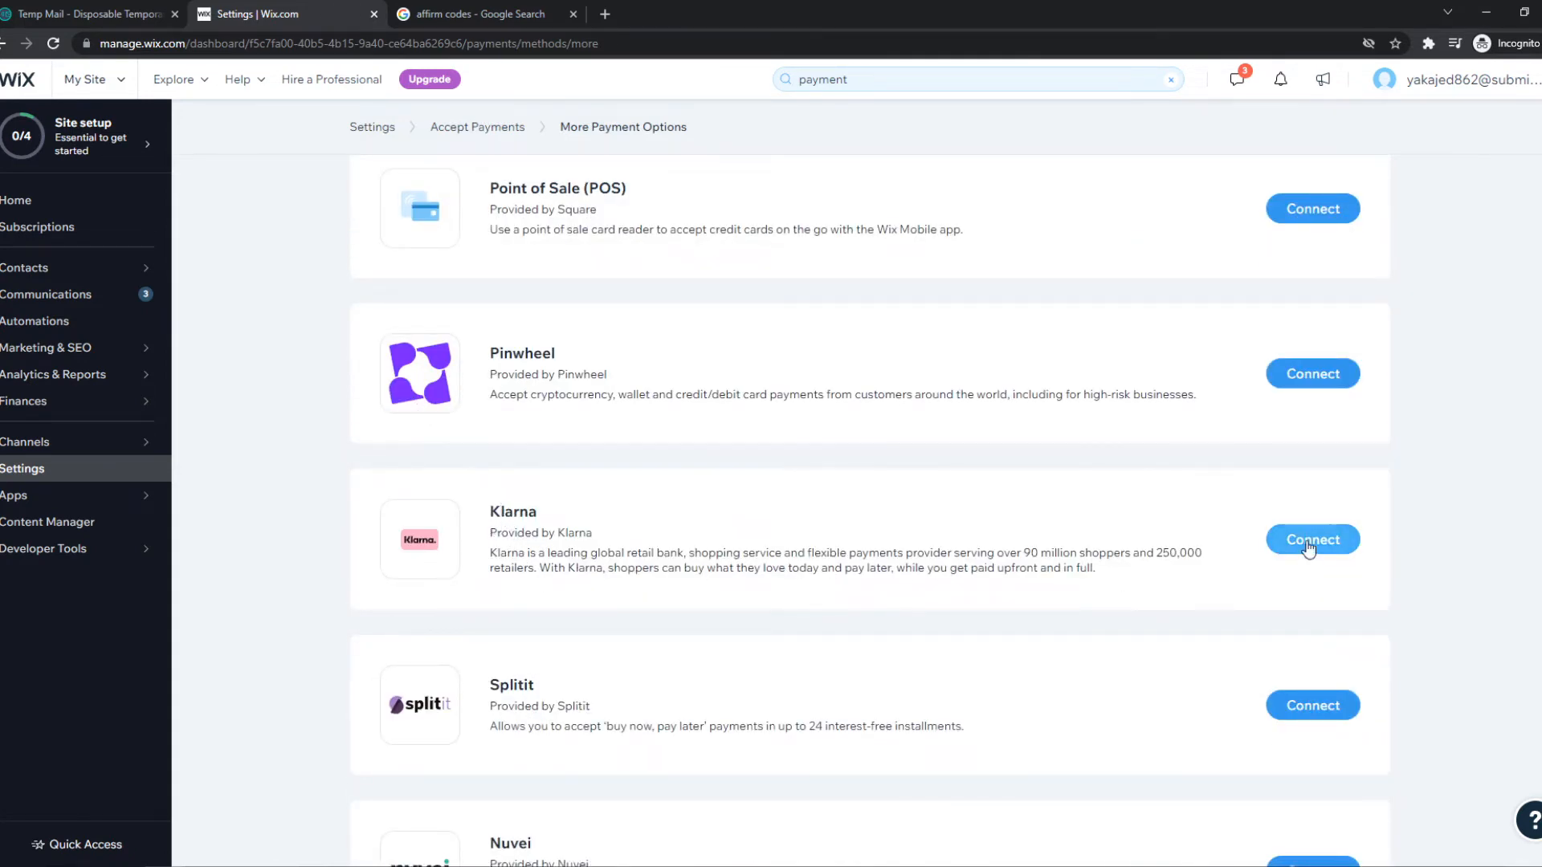
left_click(1310, 539)
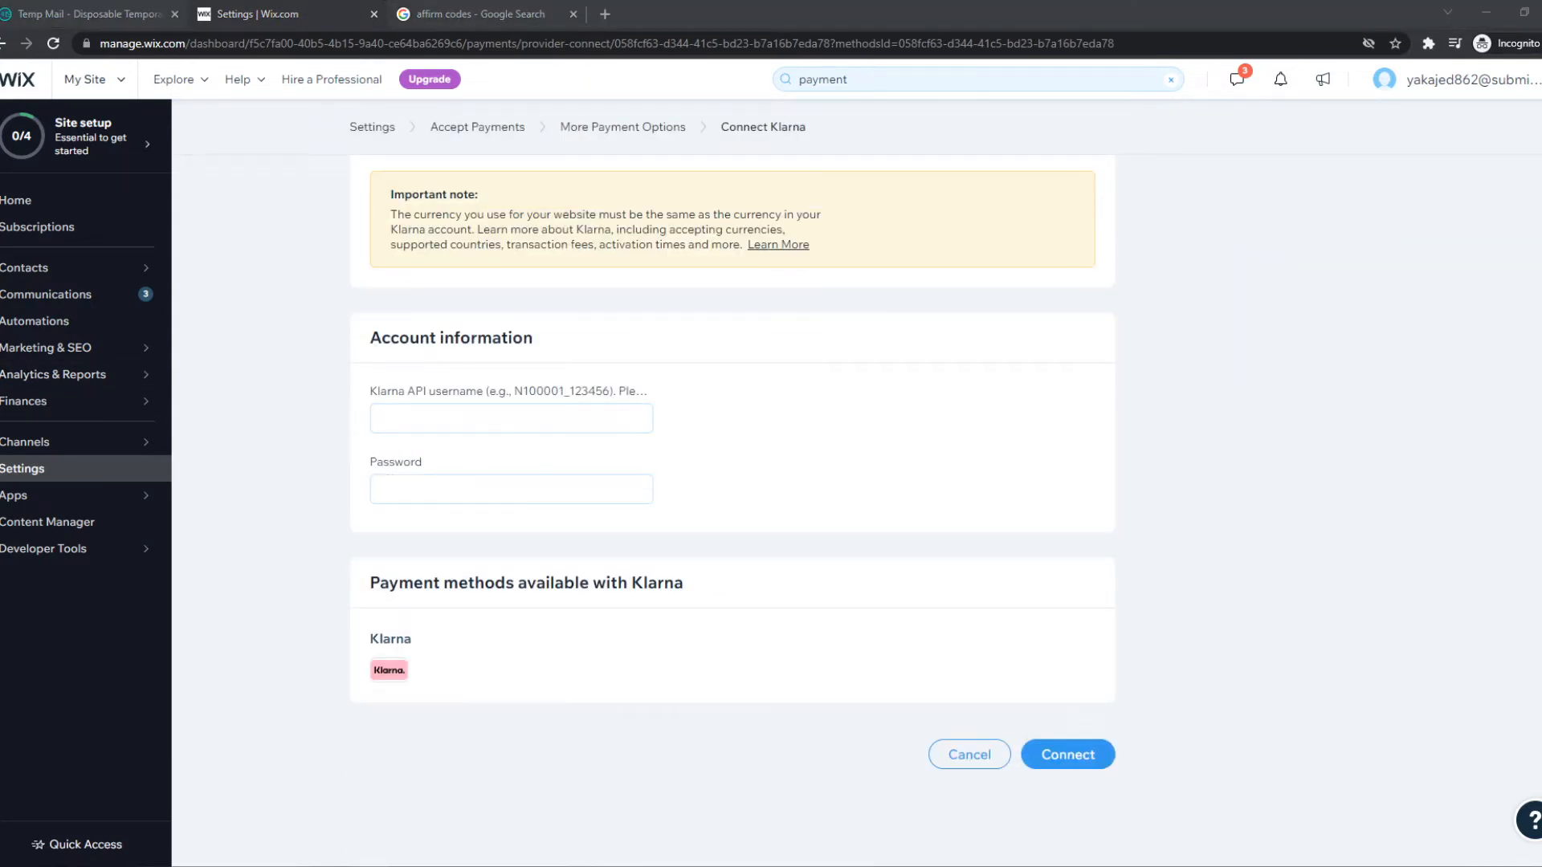
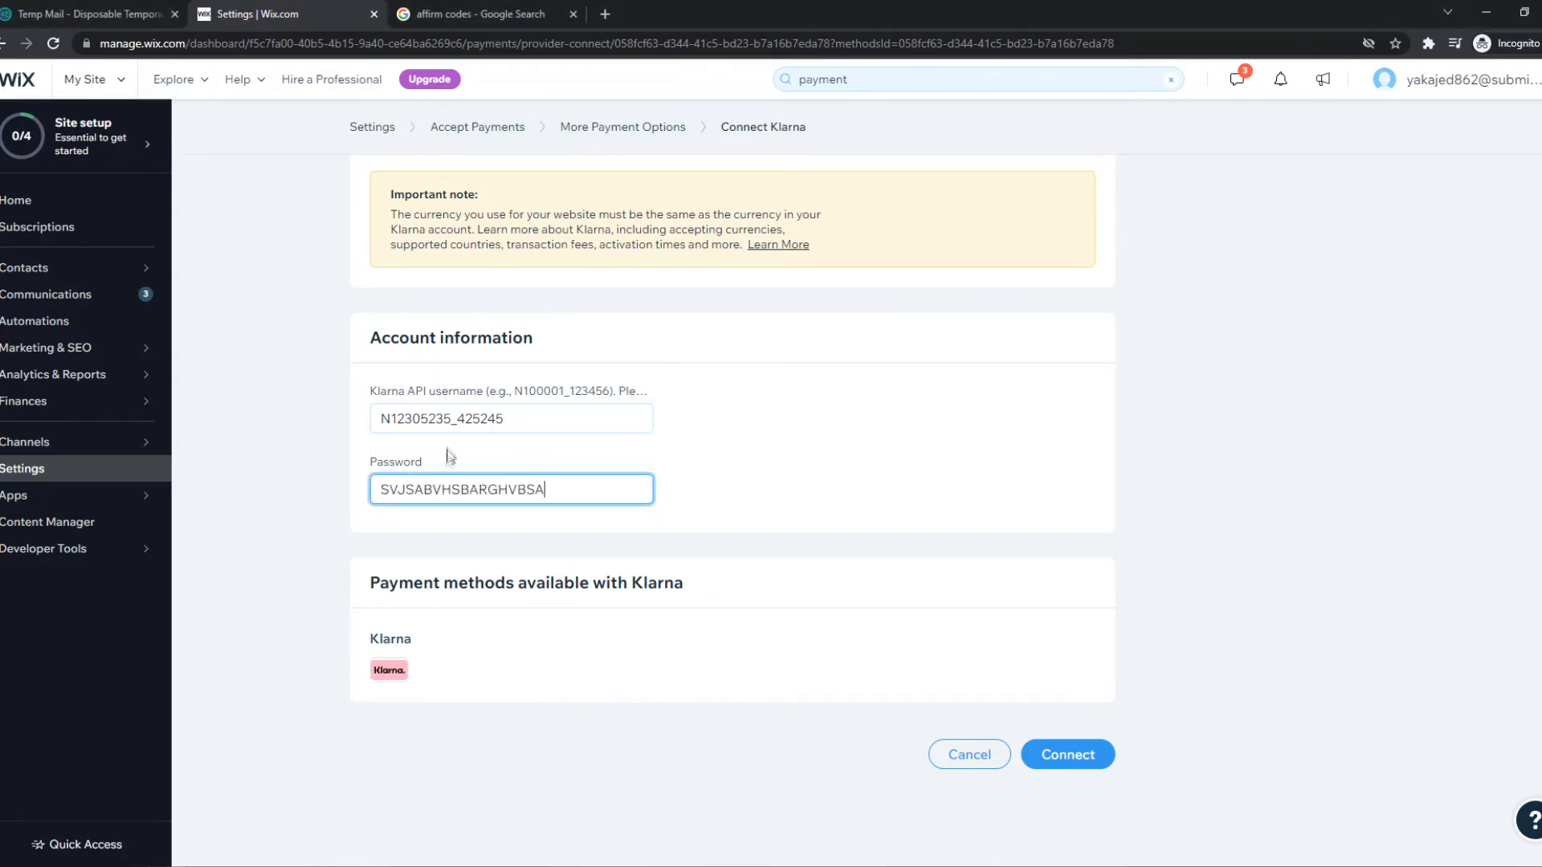
scroll("up", 3)
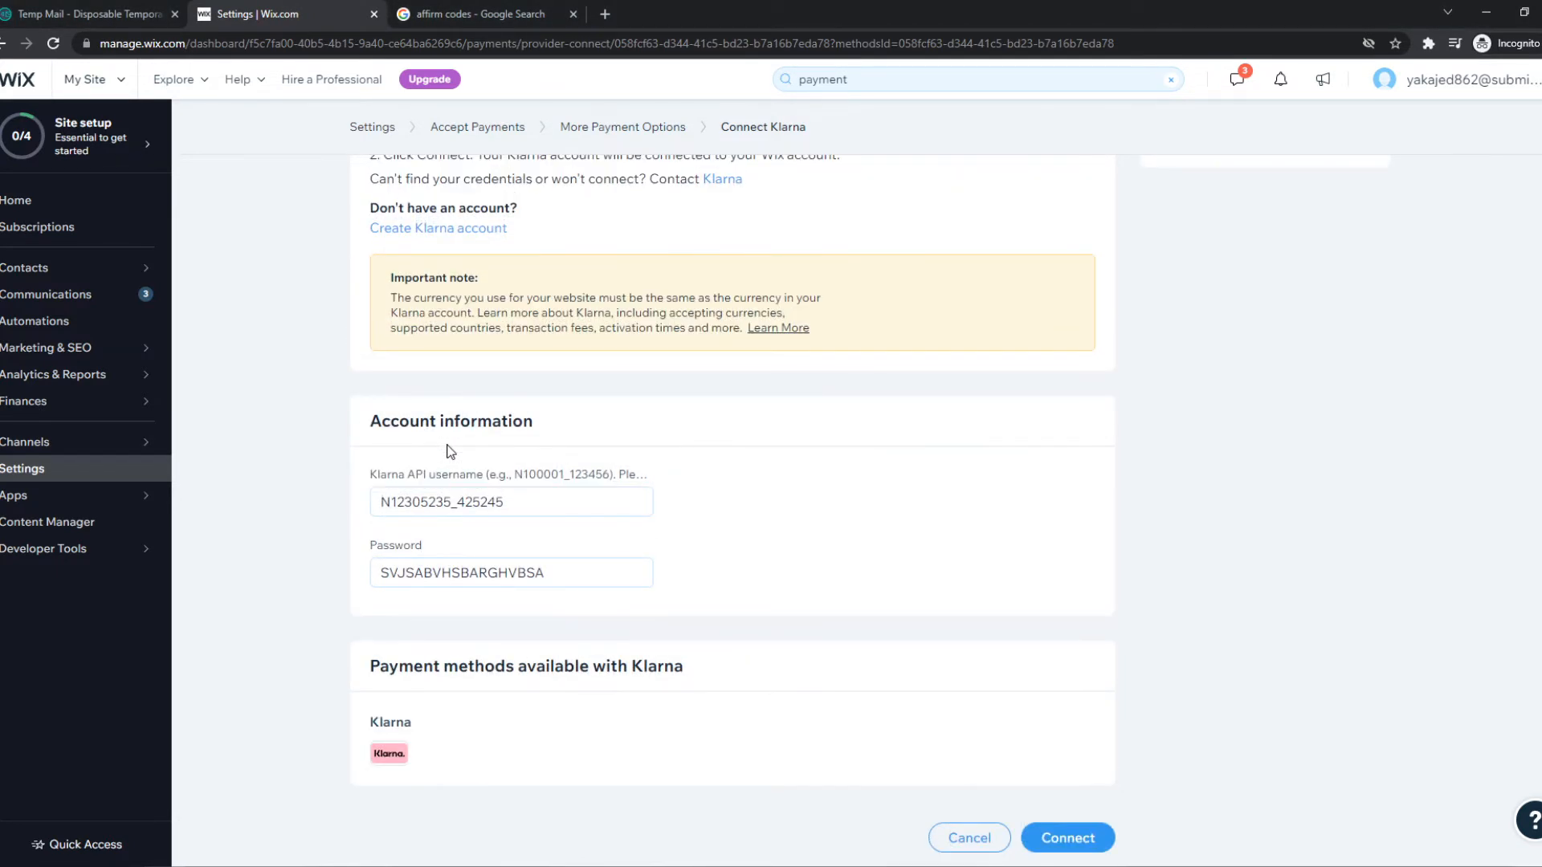
scroll("up", 3)
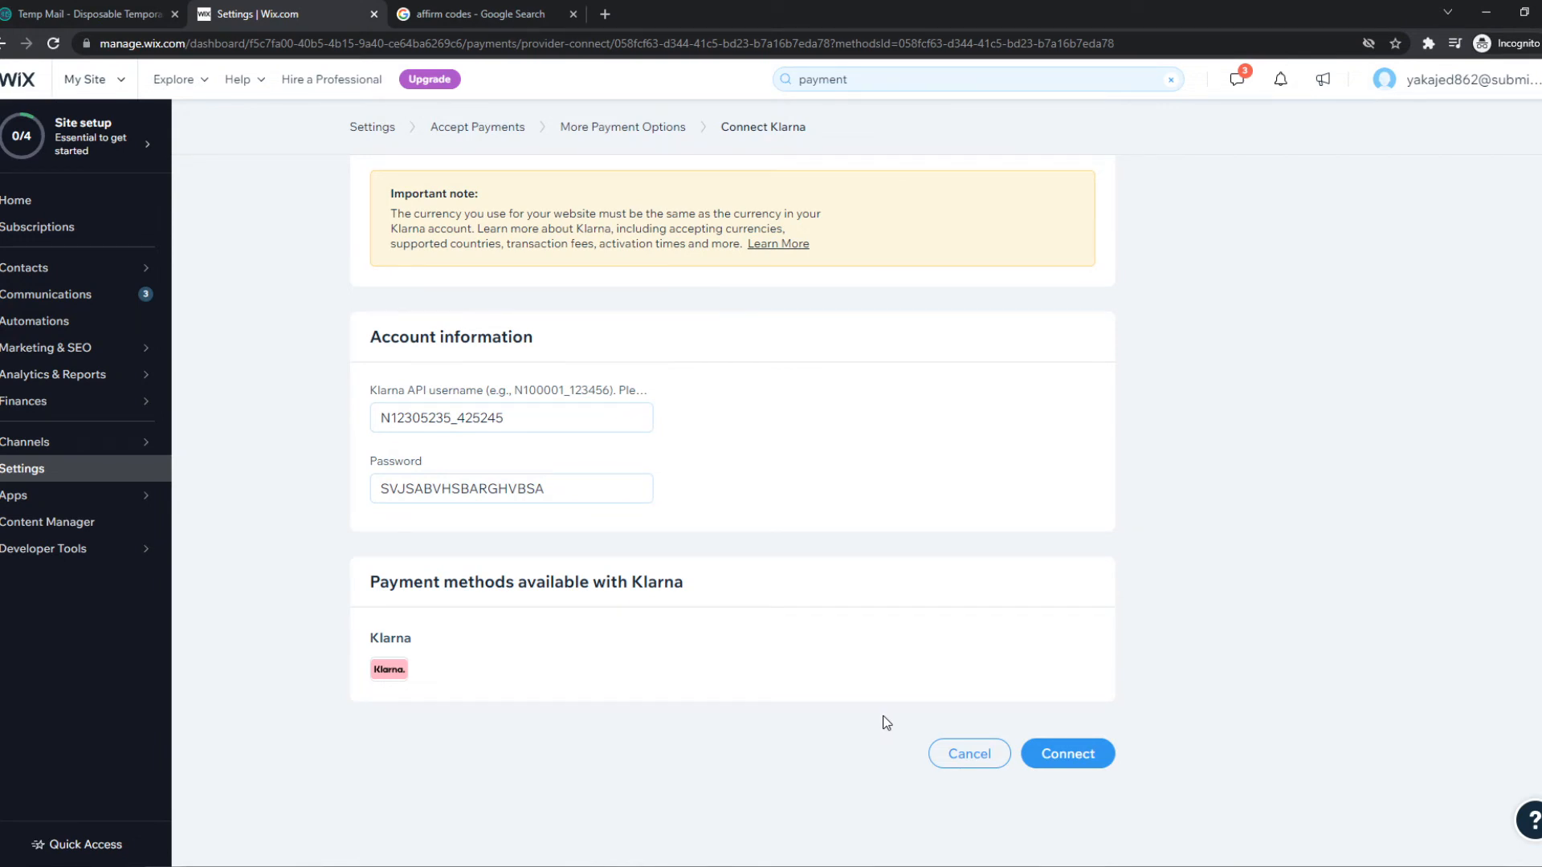
mouse_move(948, 702)
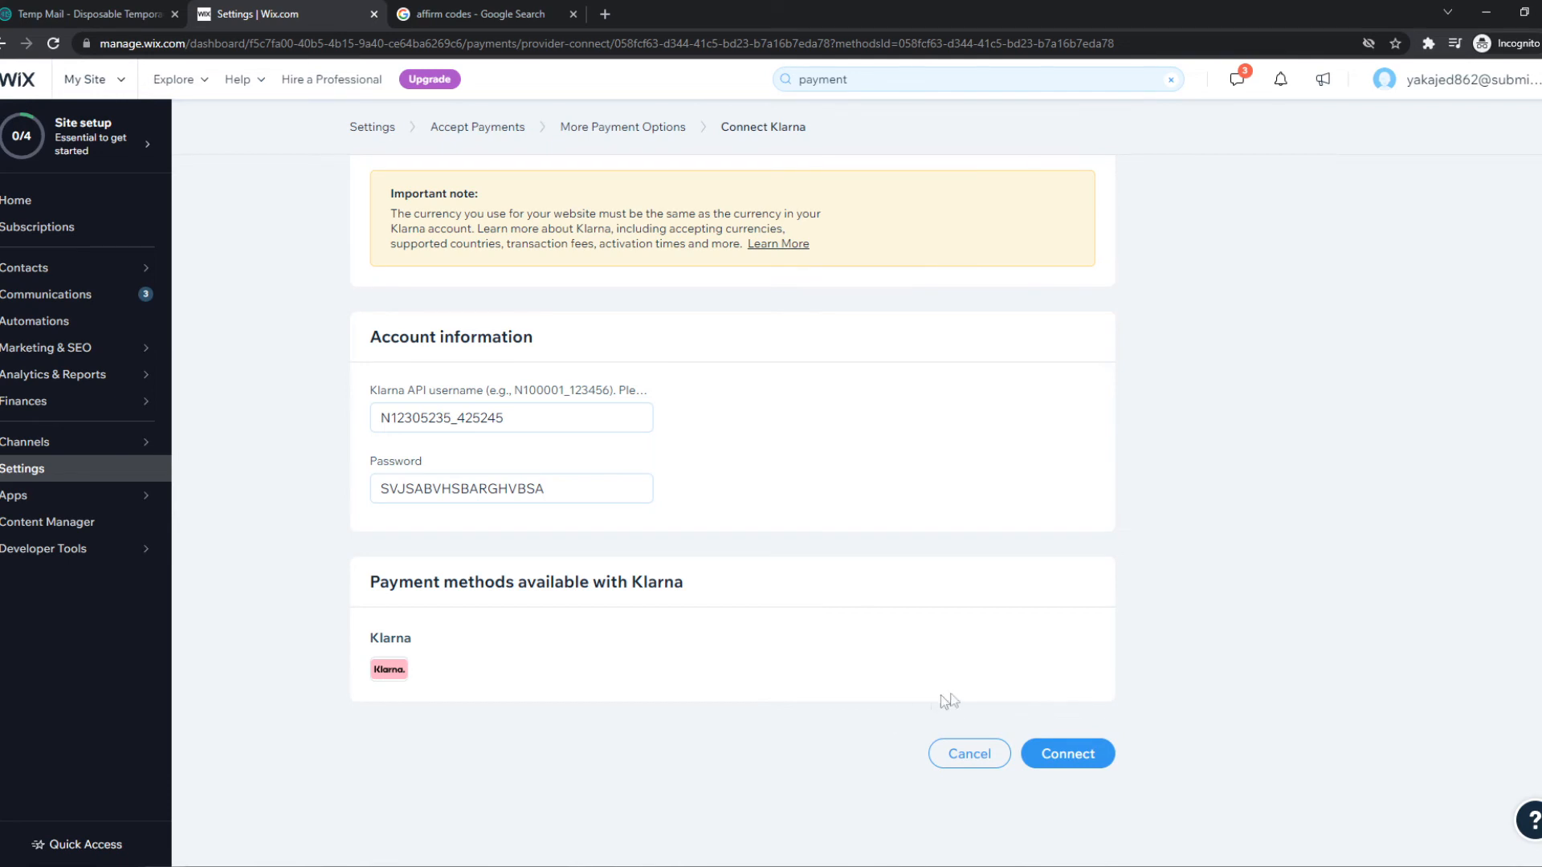
mouse_move(949, 700)
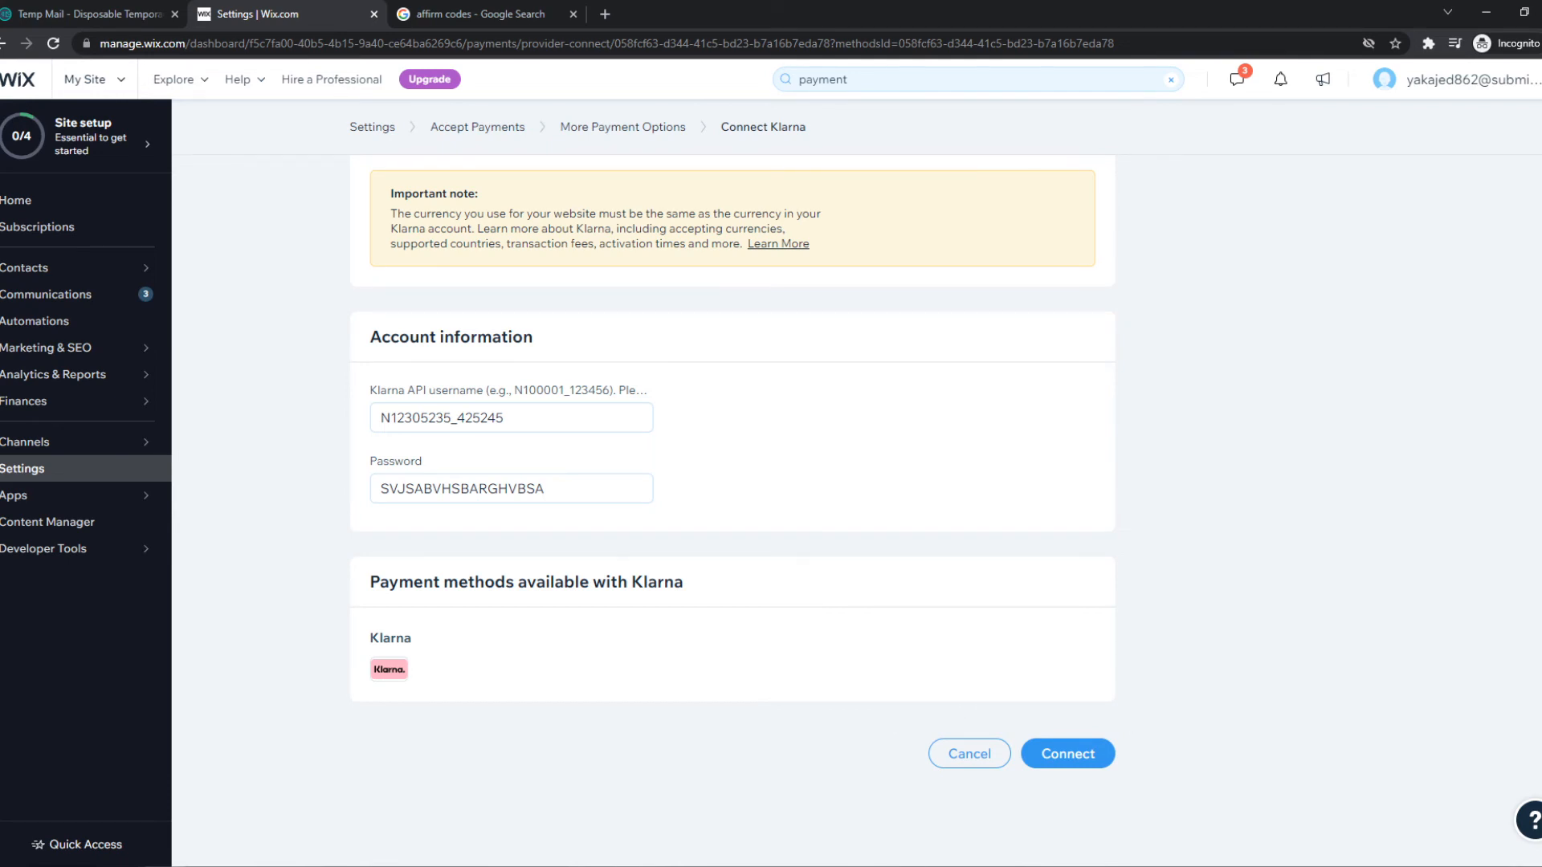